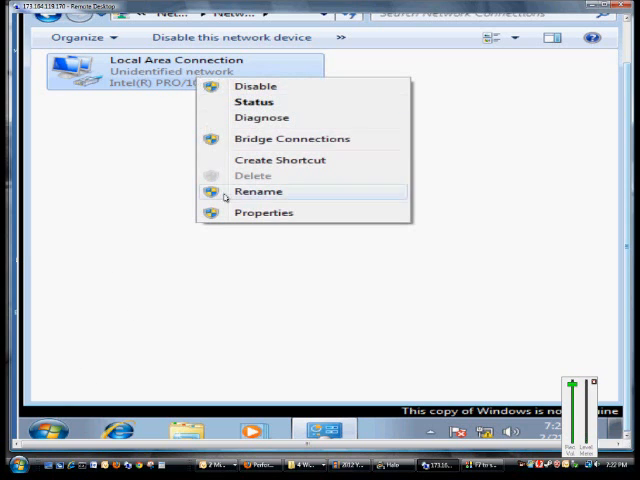
Open Local Area Connection properties and reach the IPv4 Advanced TCP/IP Settings.
{"action": "left_click", "coordinate": [264, 212]}
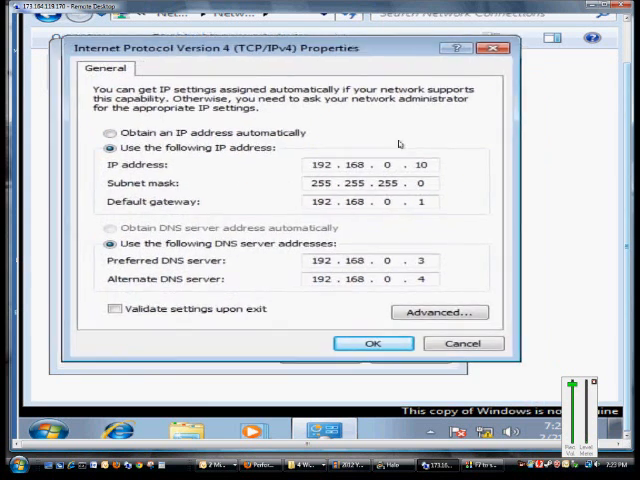
{"action": "left_click", "coordinate": [439, 312]}
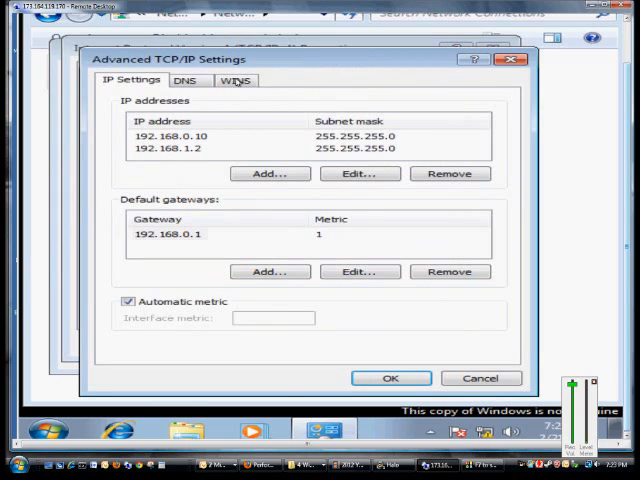
Show the WINS tab listing the WINS address and NetBIOS options.
{"action": "left_click", "coordinate": [237, 80]}
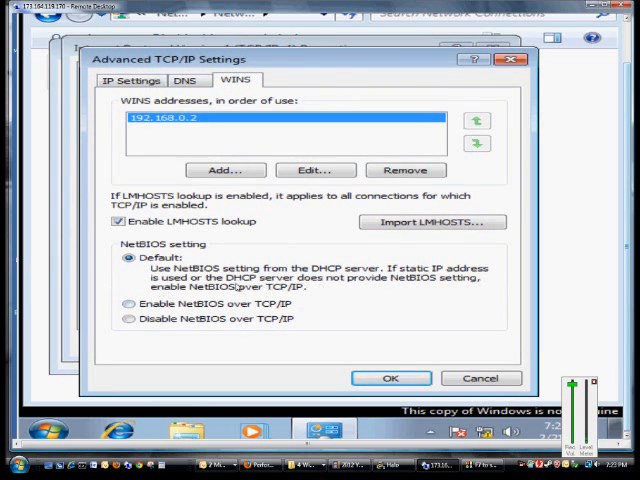
{"action": "mouse_move", "coordinate": [337, 295]}
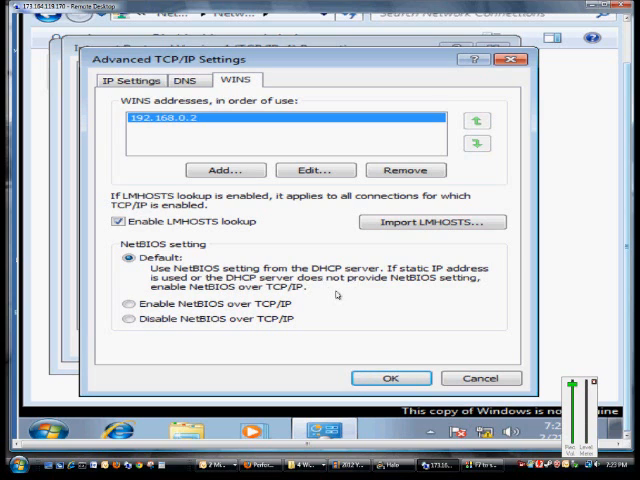
{"action": "mouse_move", "coordinate": [338, 291]}
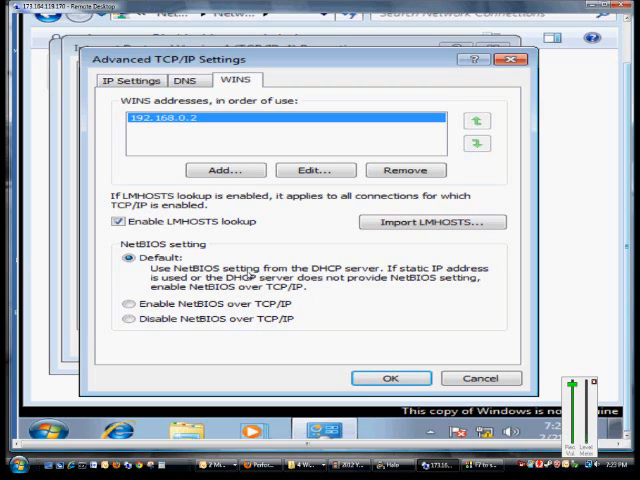
Try disabling and enabling NetBIOS over TCP/IP, restore Default, and confirm with OK.
{"action": "left_click", "coordinate": [124, 305]}
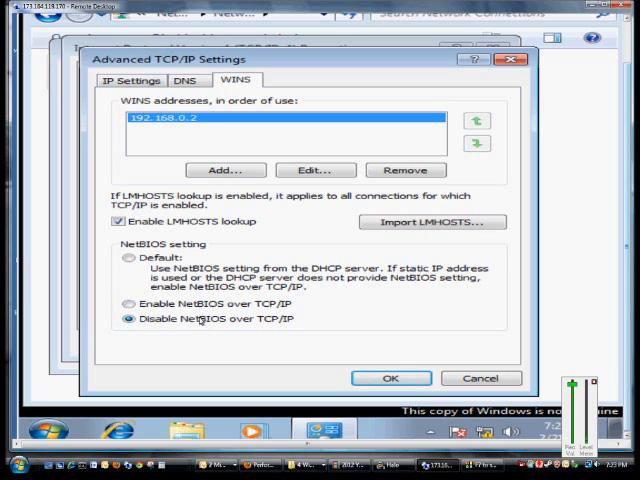
{"action": "left_click", "coordinate": [124, 305]}
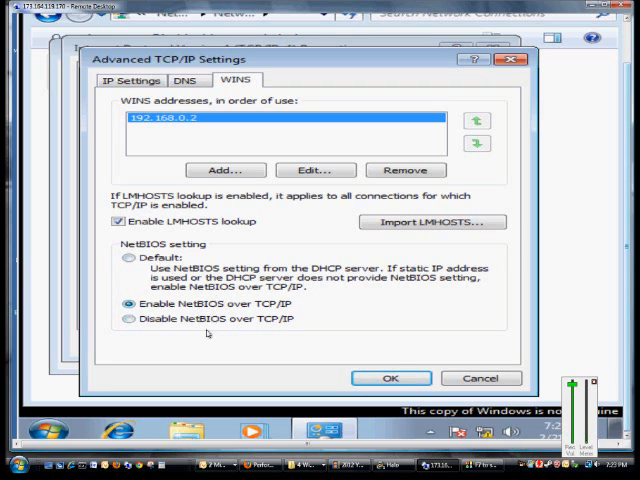
{"action": "left_click", "coordinate": [125, 258]}
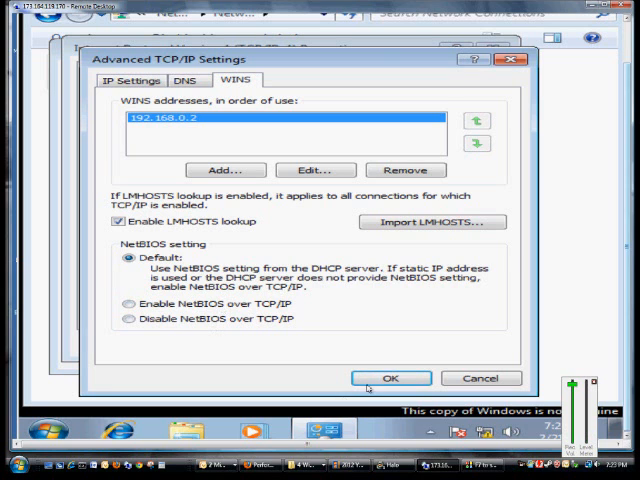
{"action": "left_click", "coordinate": [390, 378]}
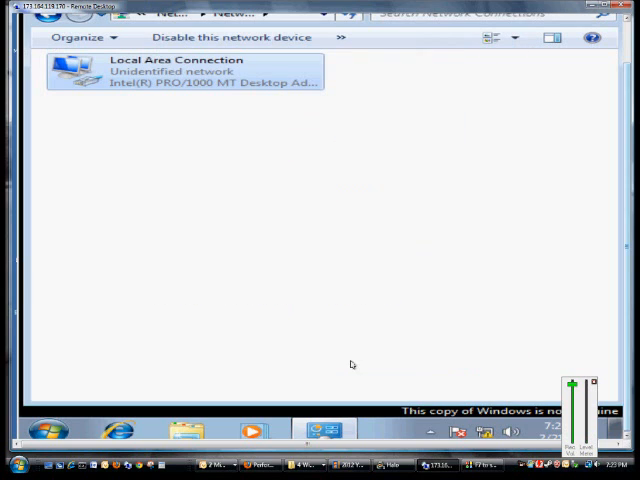